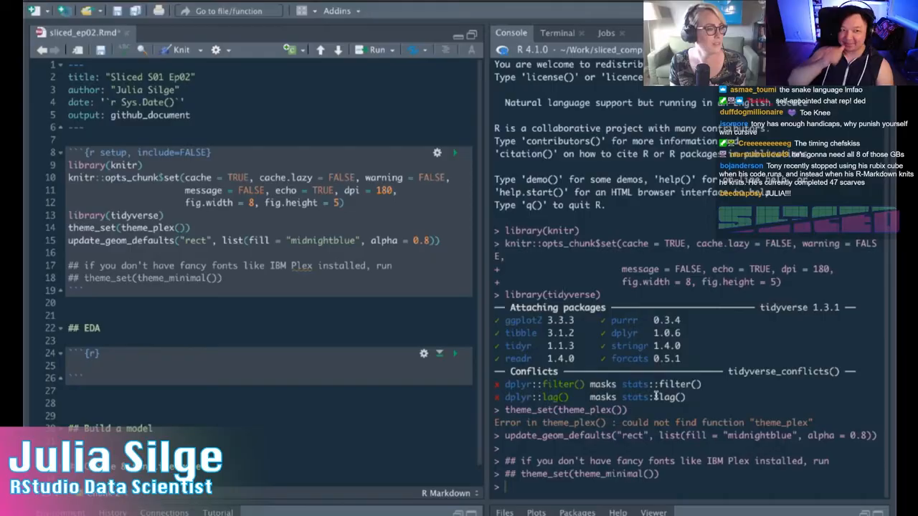
Load silgelib and read train.csv into train_raw with a guess_max argument
text(library(silgelib)
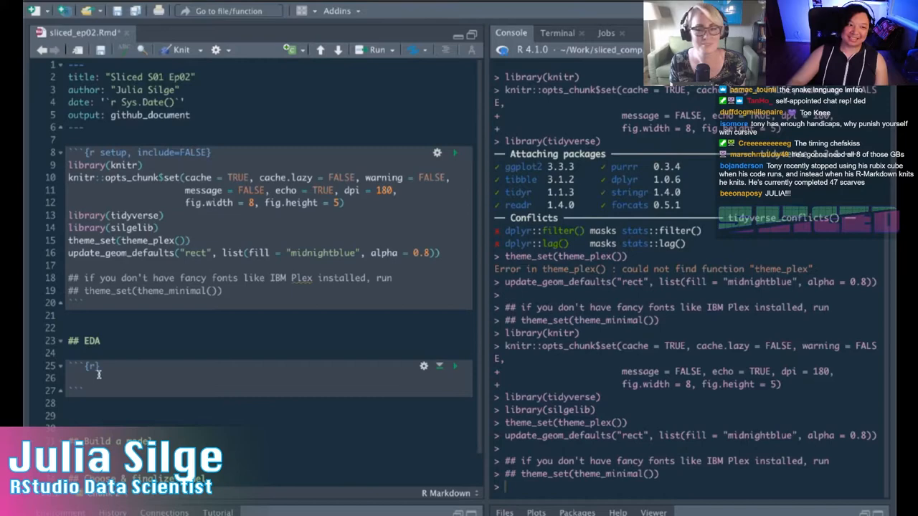
text(read_csv("train.csv"))
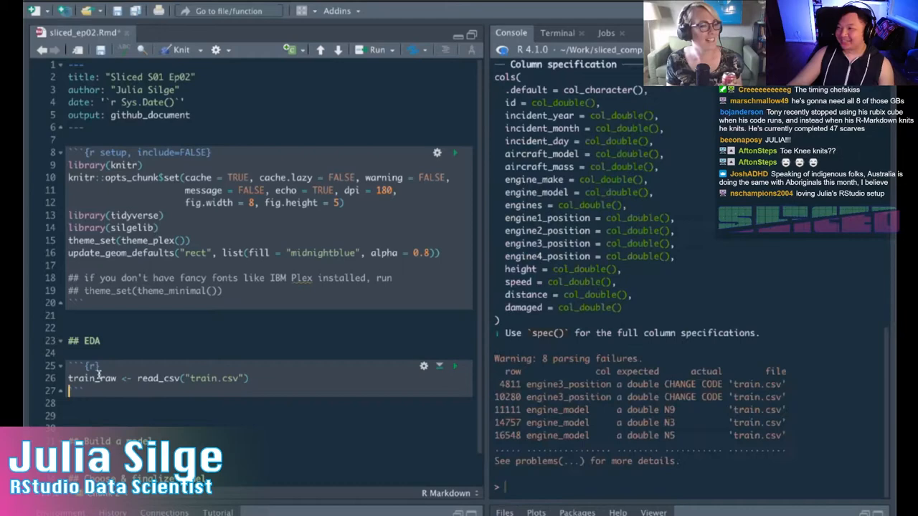
text(, guess_max =)
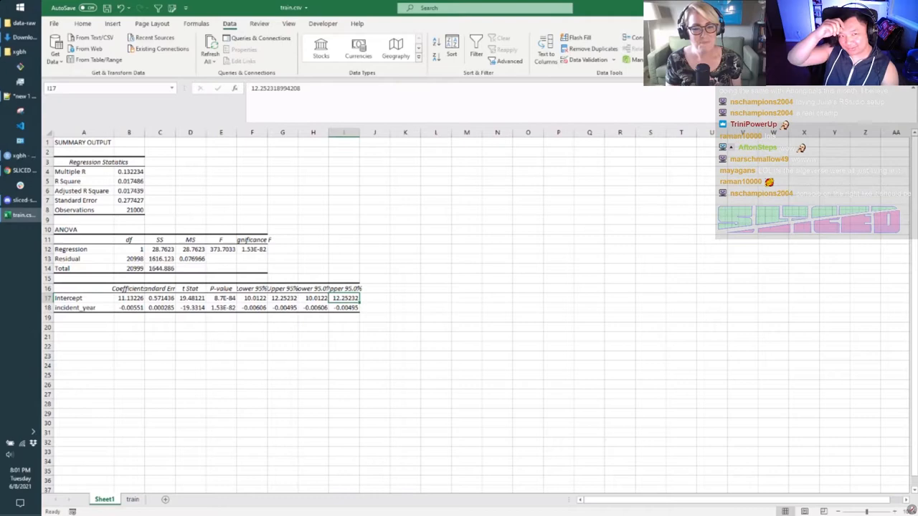
Show Sheet1's regression SUMMARY OUTPUT for incident_year in Excel
click(20, 156)
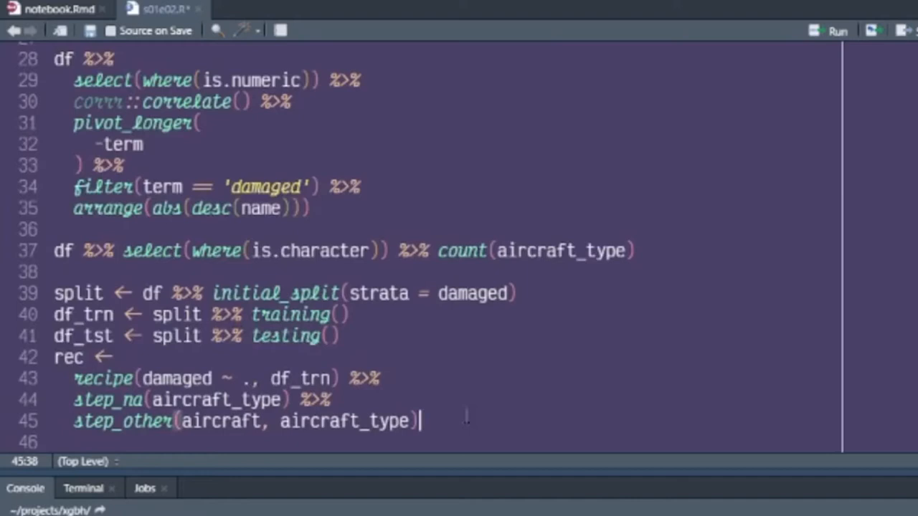
Add step_upsample on damaged to the recipe after the initial split and step_na/step_other
text(step_upsample(damaa)
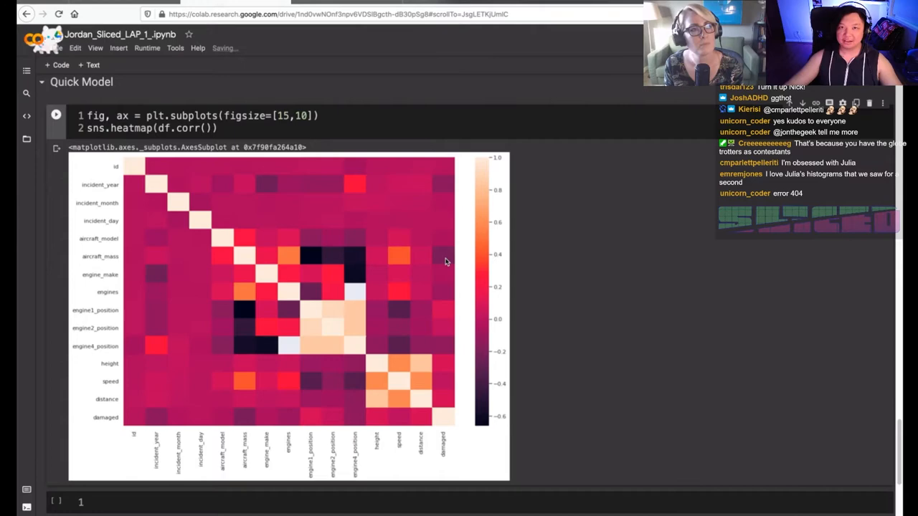
Scroll through the sns.heatmap(df.corr()) correlation heatmap output
scroll(down, 3)
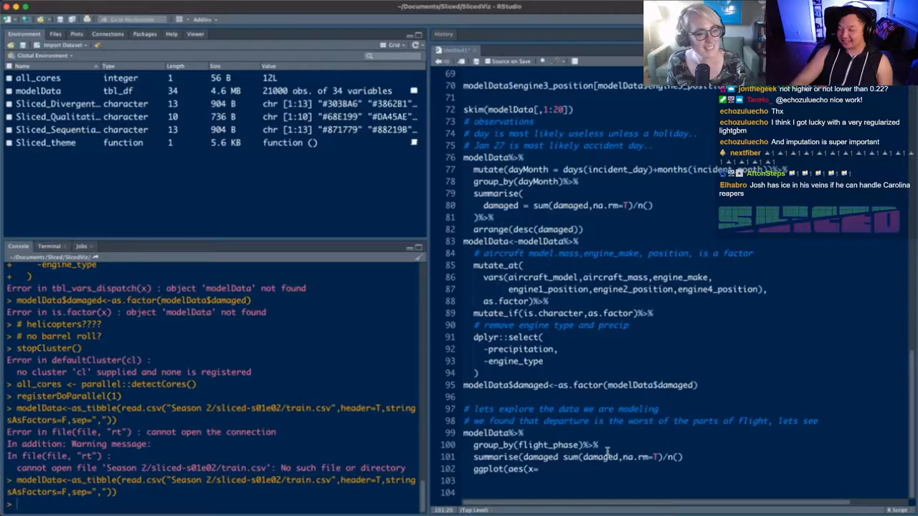
Close the ggplot(aes() call for the damaged rate by flight_phase
text())
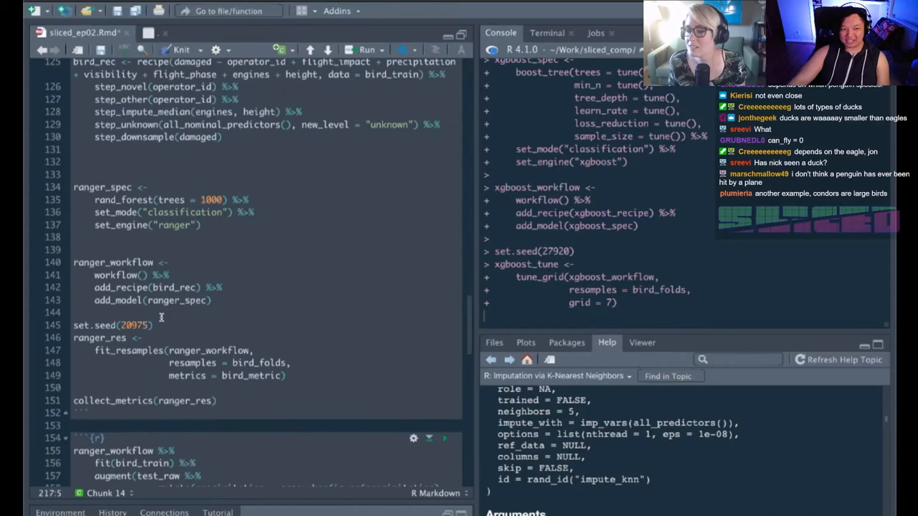
Scroll through the ranger workflow, fit_resamples and collect_metrics code in the Rmd
scroll(down, 3)
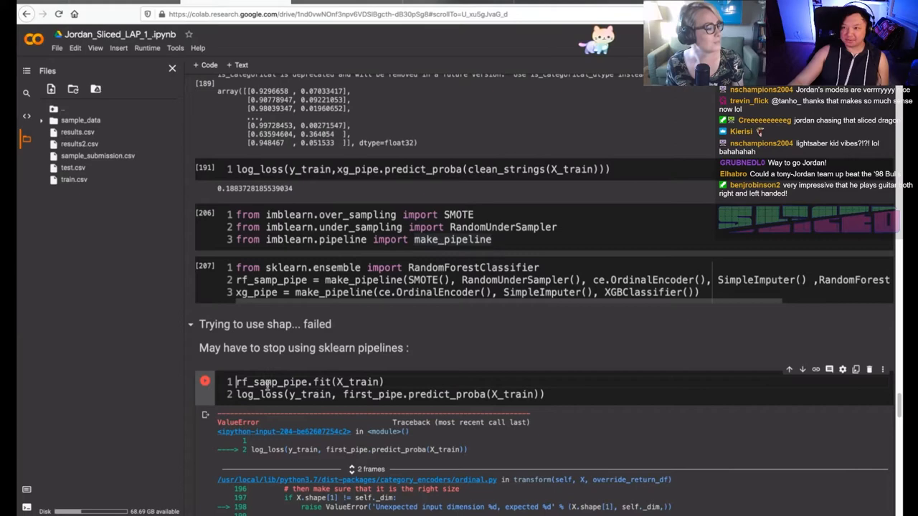
double_click(270, 382)
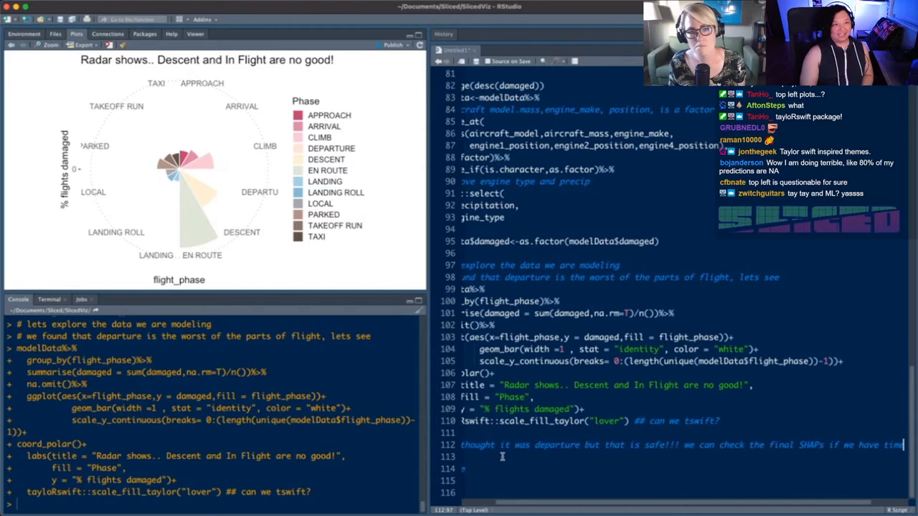
Start a '# engine' comment line below the radar plot code
text(# engine type F looks like it is significant, I wonder how)
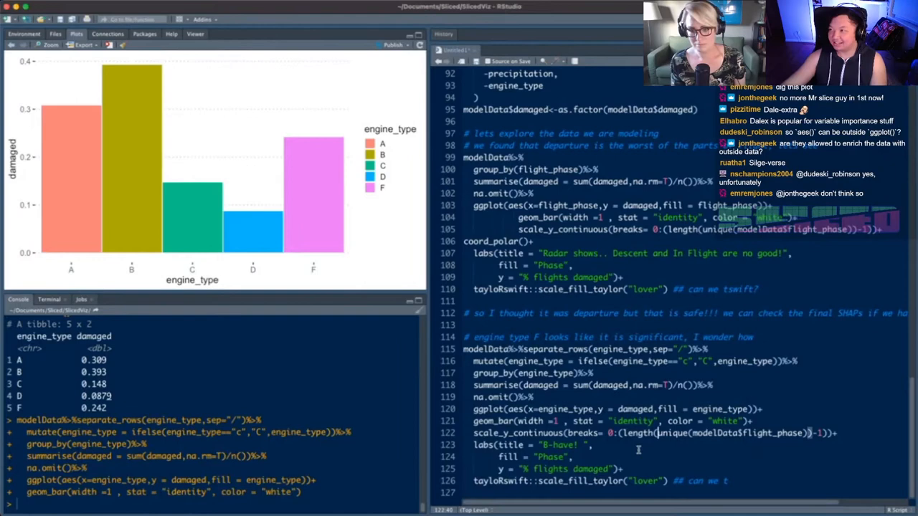
Comment 'Turbojets are nooo' below the engine_type damage-rate bar chart
text(Turbojets are nooo)
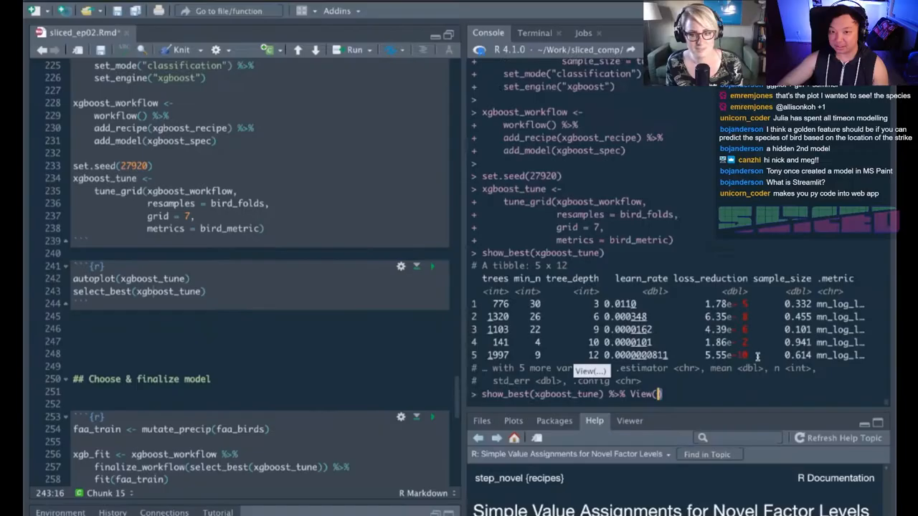
Run show_best(xgboost_tune) %>% View() in the console
key(enter)
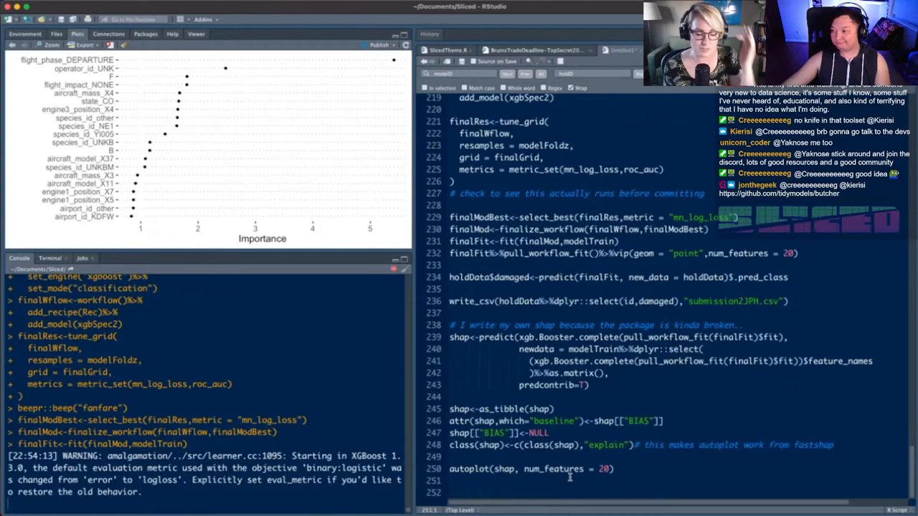
Comment '# I am dying to make these predictions.' under autoplot(shap, num_features = 20)
text(# I am dying to make these pr)
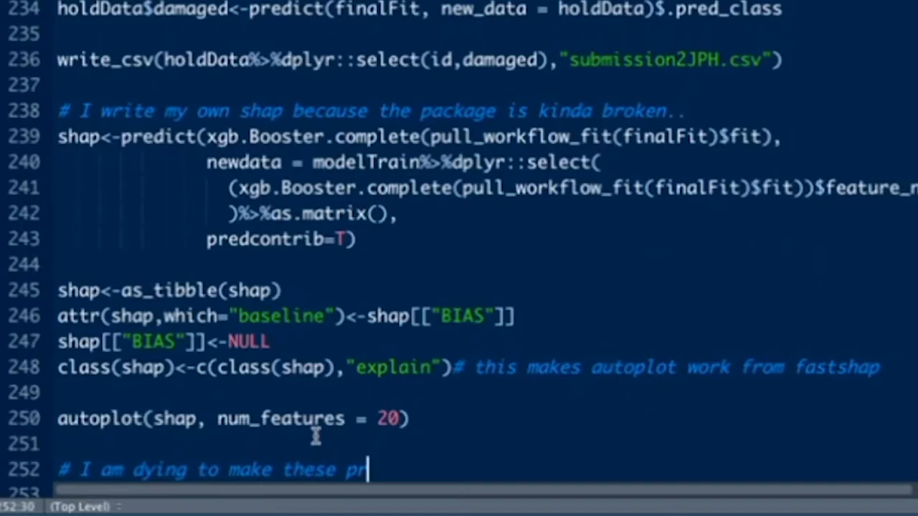
text(edictions.)
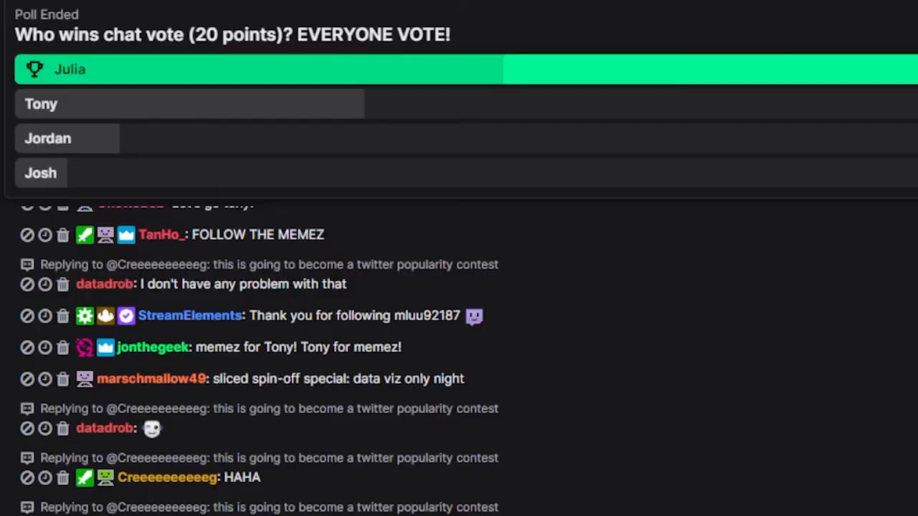
Scroll the Twitch chat reacting to the ended poll, where Julia beat Tony, Jordan and Josh
scroll(down, 3)
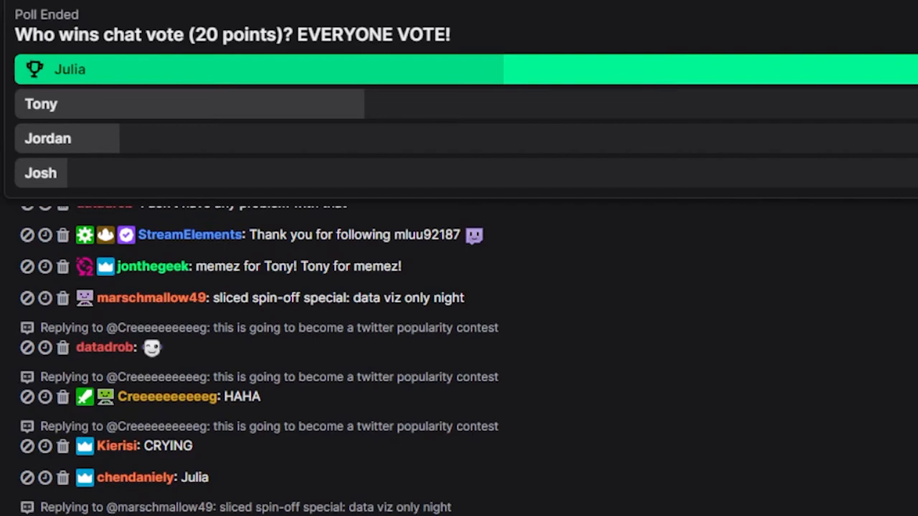